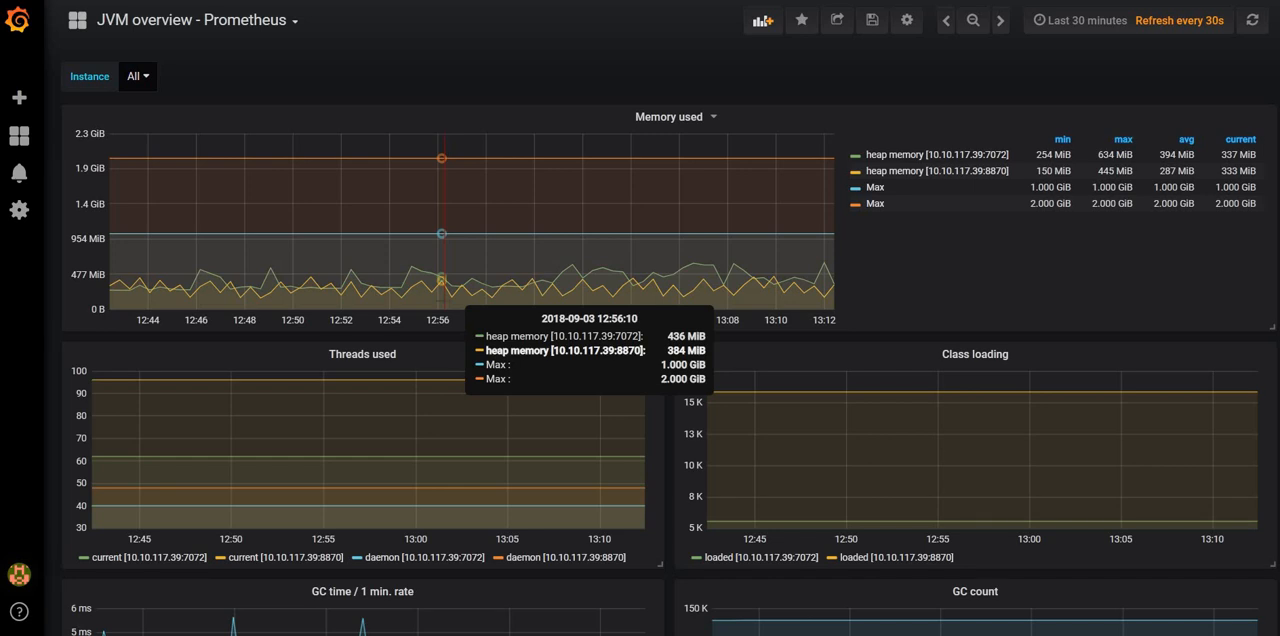
pyautogui.moveTo(523, 85)
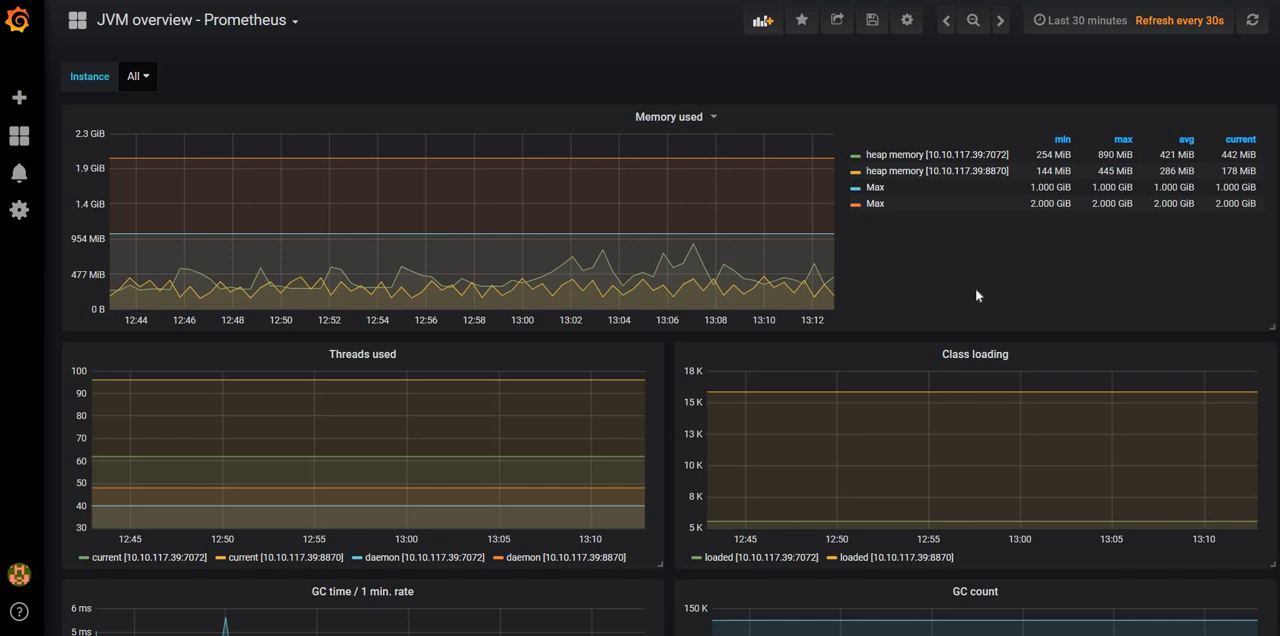
pyautogui.moveTo(802, 603)
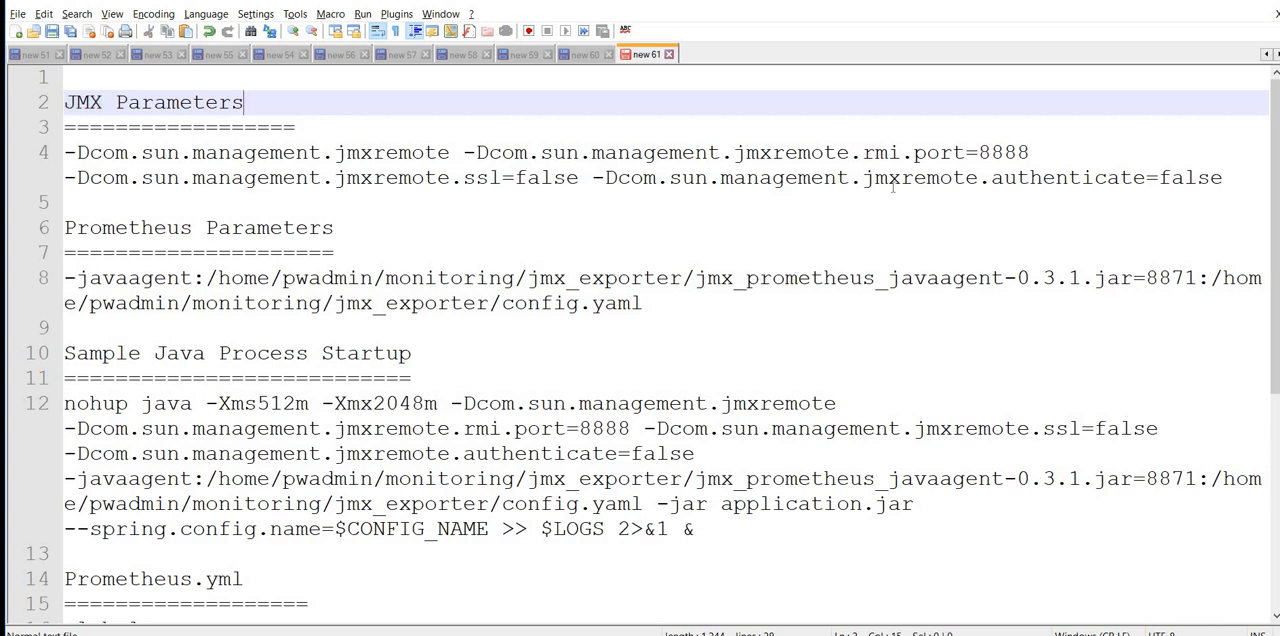
# Step: Highlight the JMX Parameters heading, both JMX parameter lines, and the Prometheus javaagent line
pyautogui.doubleClick(1003, 152)
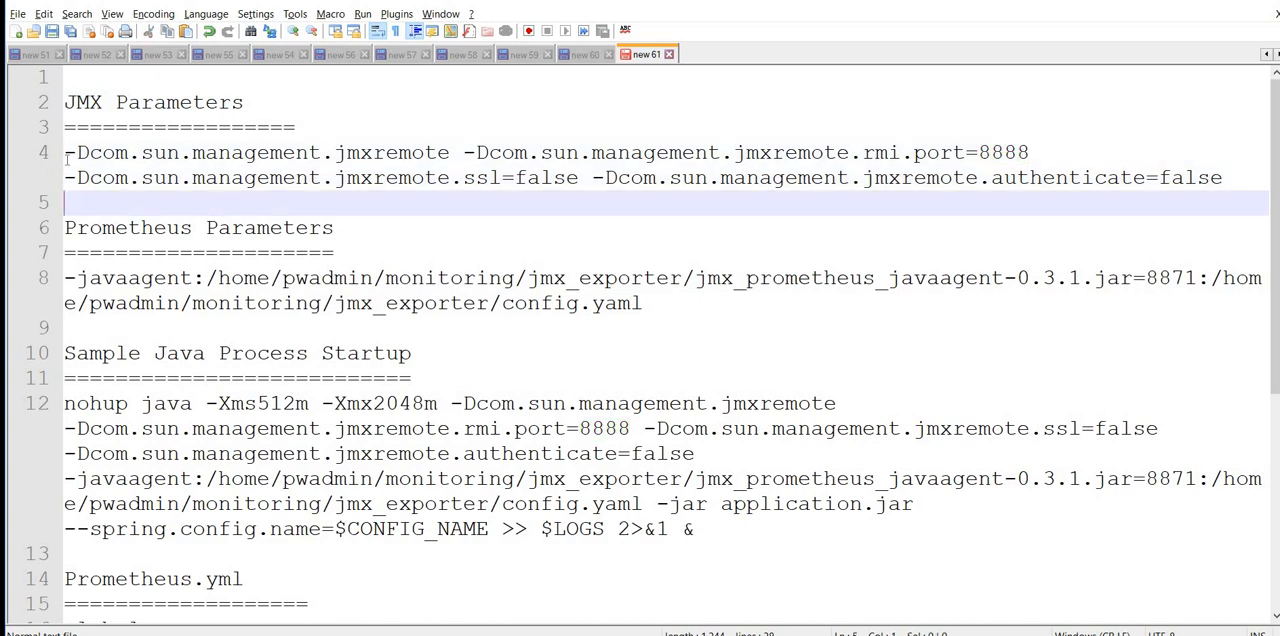
pyautogui.moveTo(64, 152); pyautogui.dragTo(347, 227)
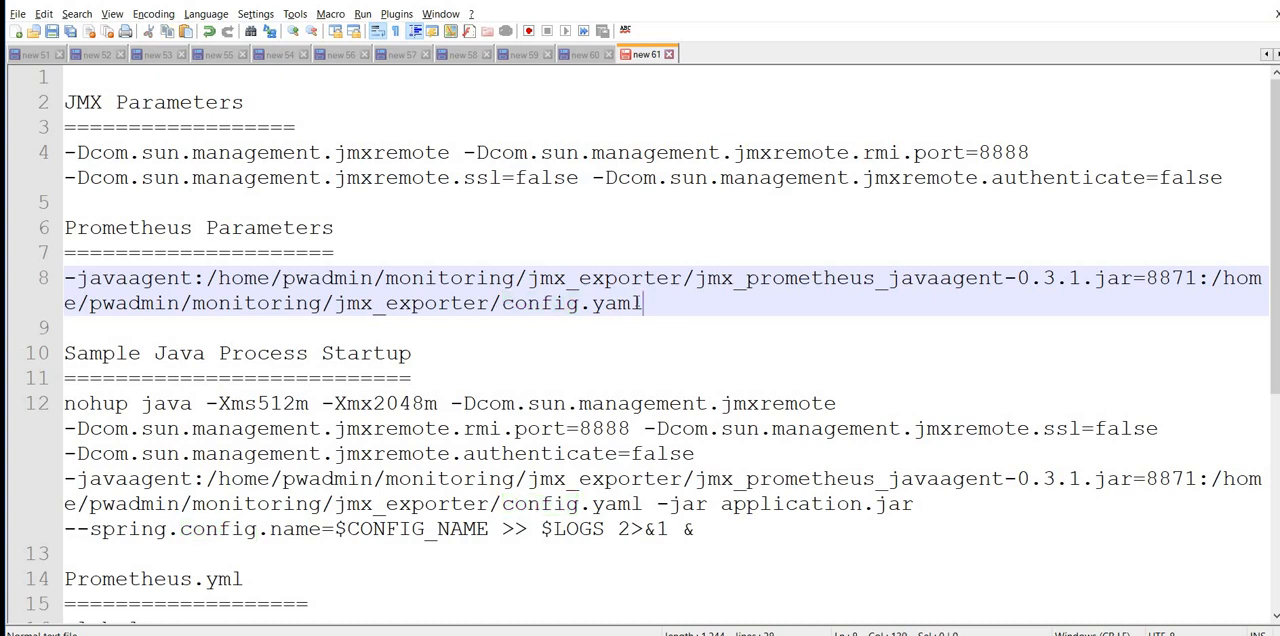
pyautogui.doubleClick(545, 303)
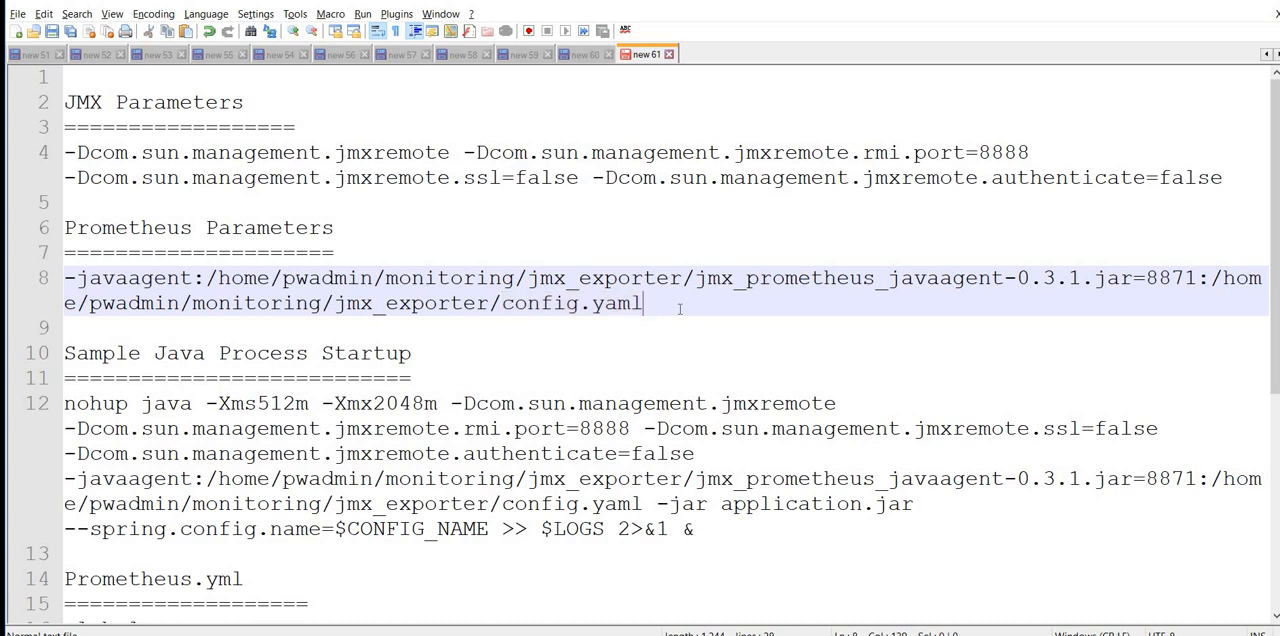
pyautogui.doubleClick(573, 303)
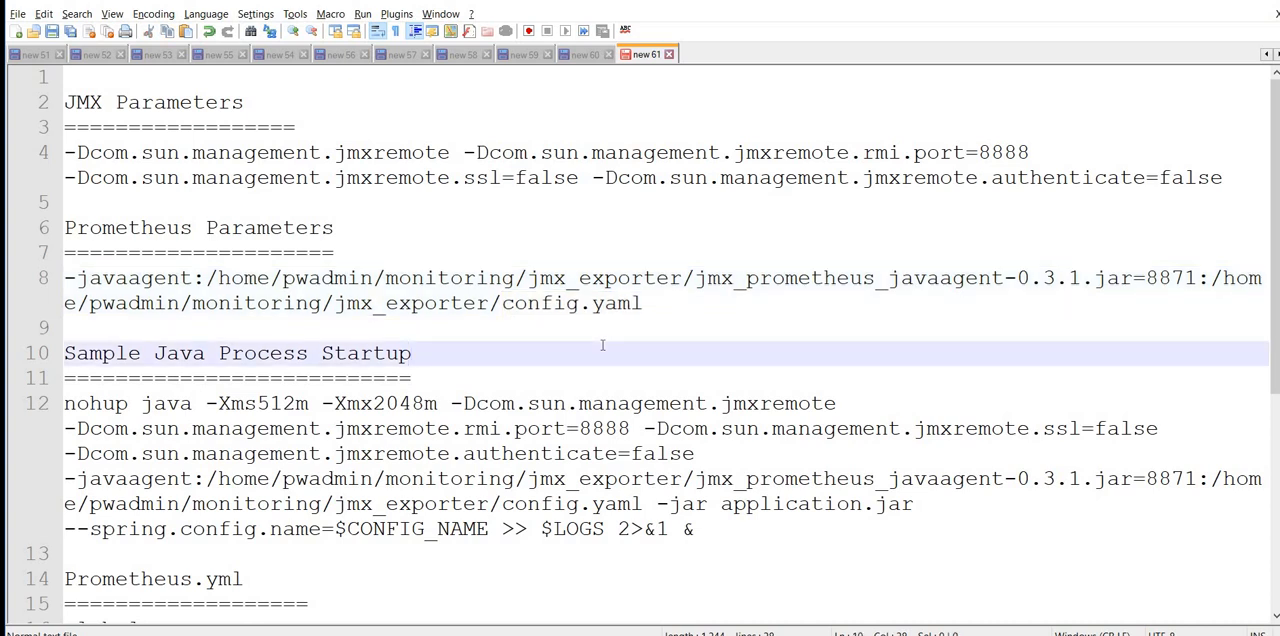
pyautogui.scroll(-3)
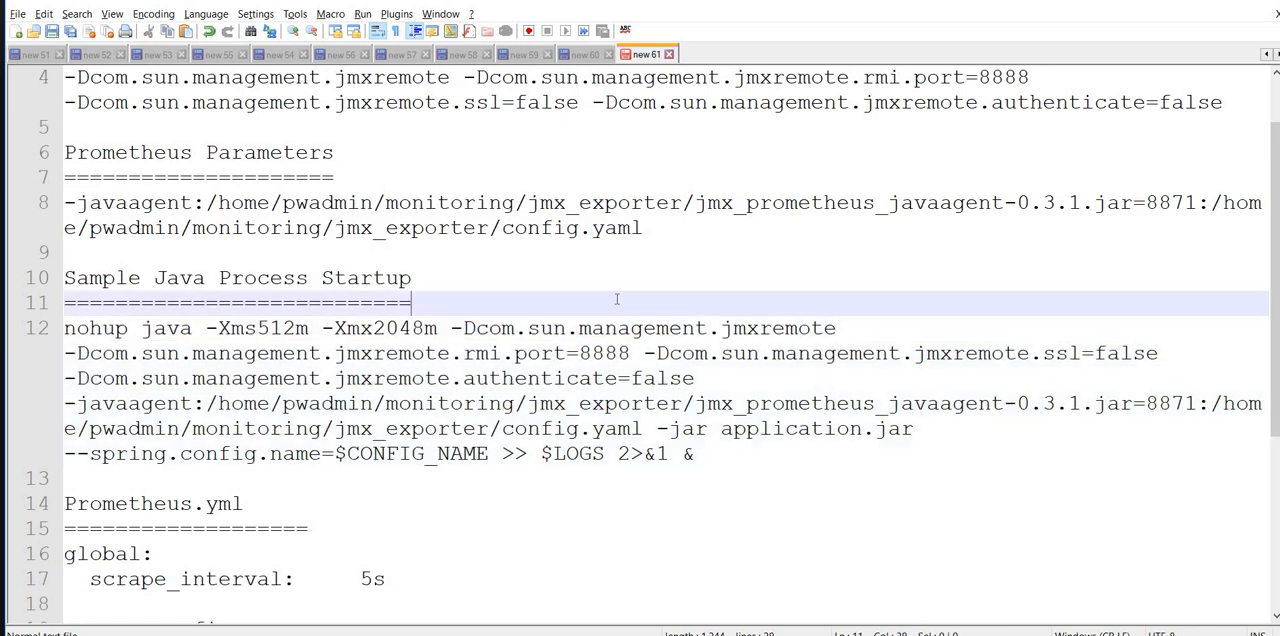
pyautogui.scroll(3)
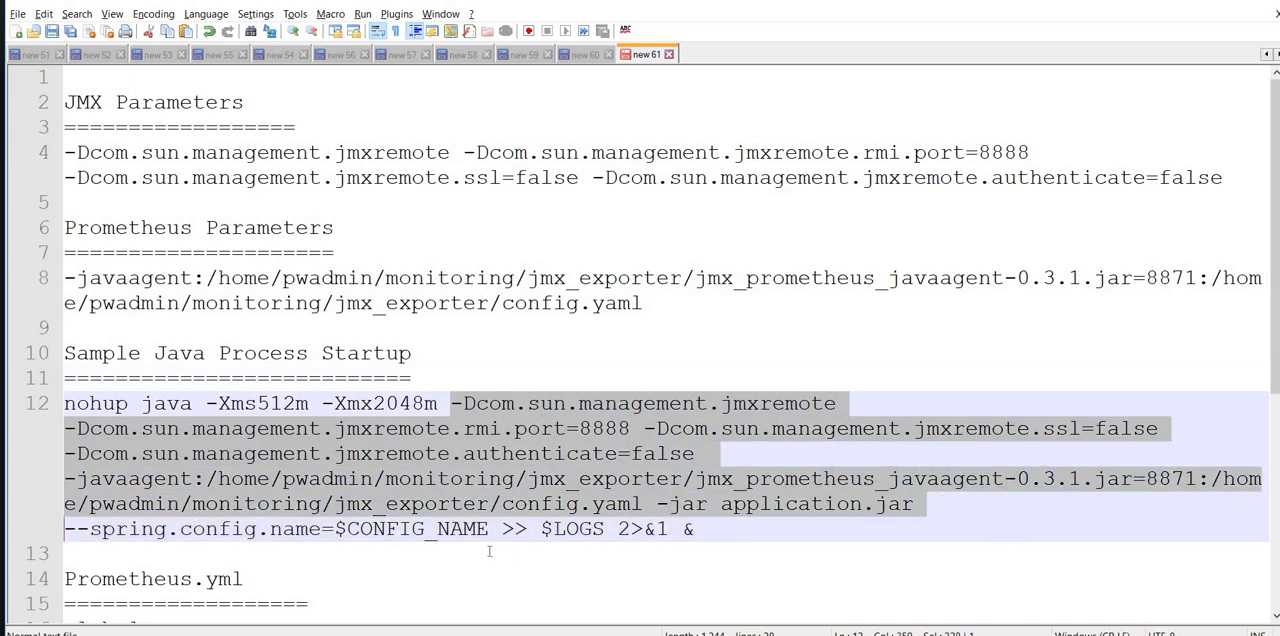
pyautogui.scroll(-3)
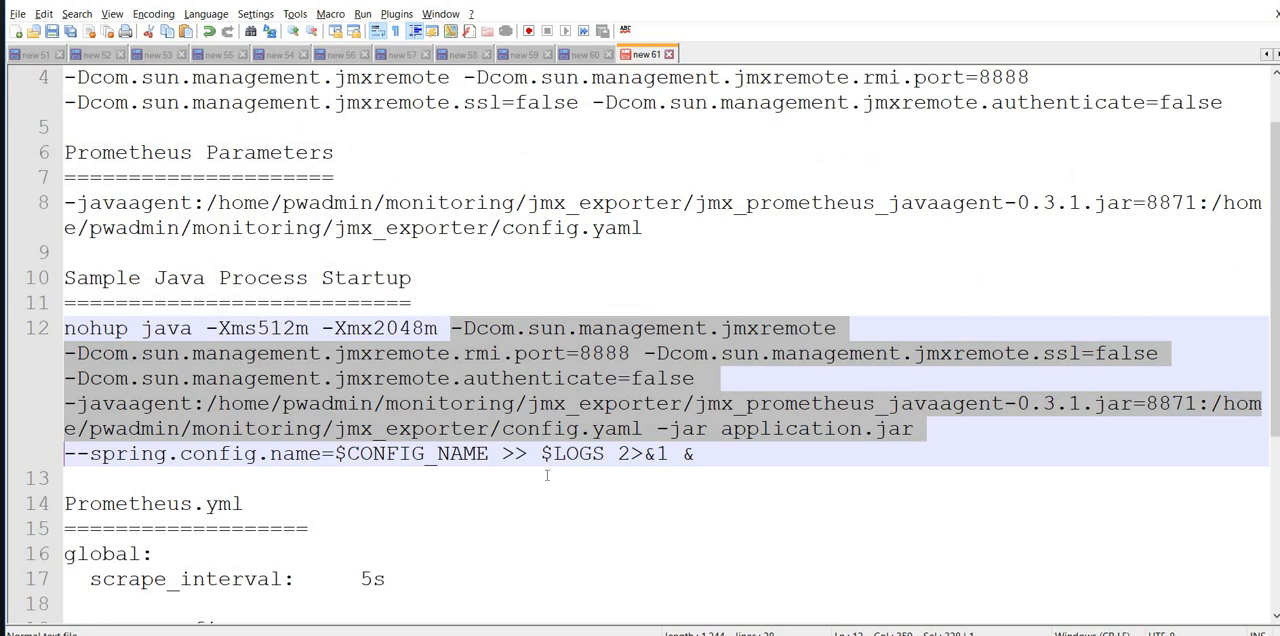
pyautogui.click(463, 478)
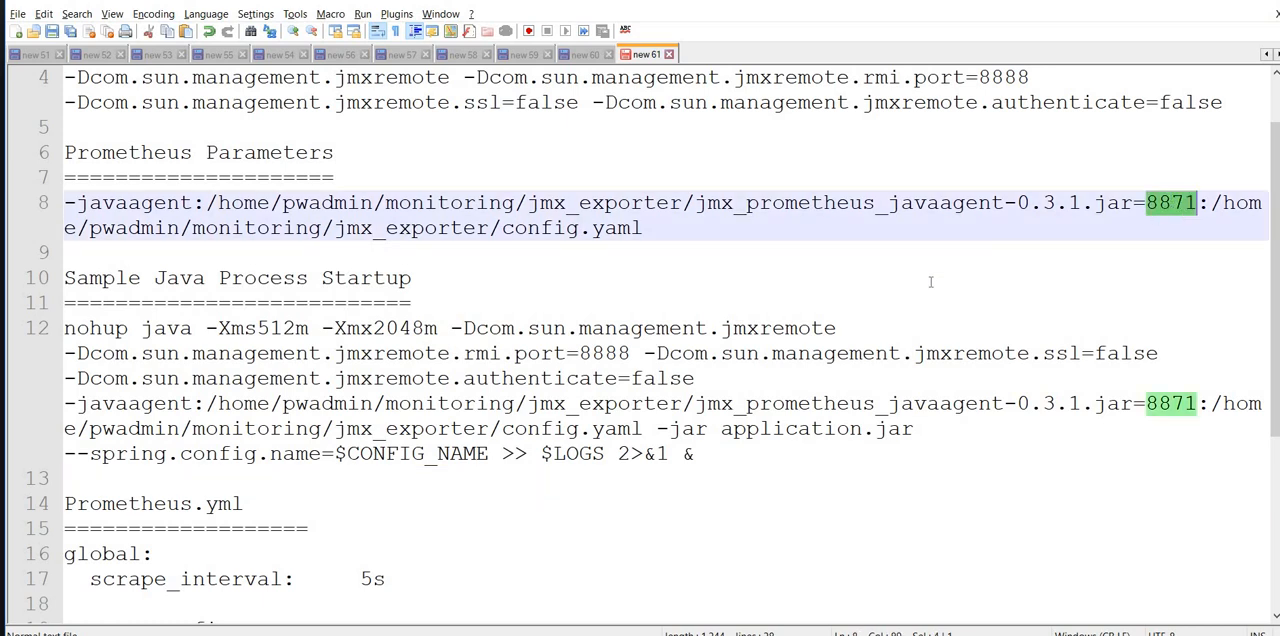
pyautogui.moveTo(679, 472)
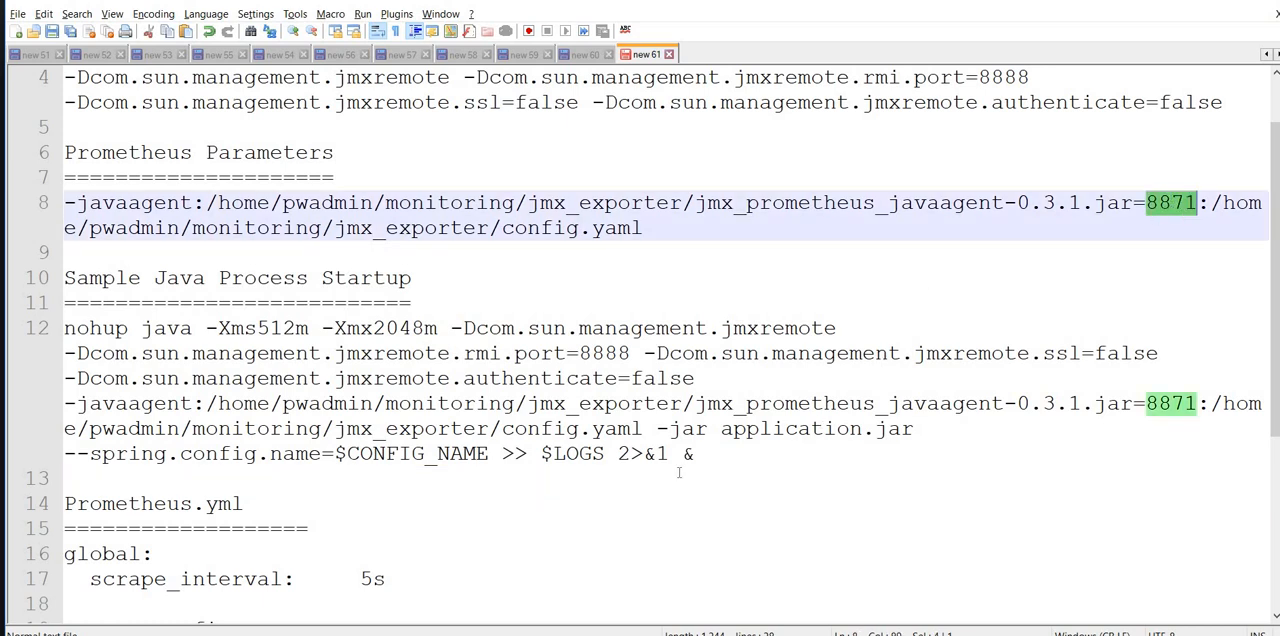
pyautogui.scroll(-3)
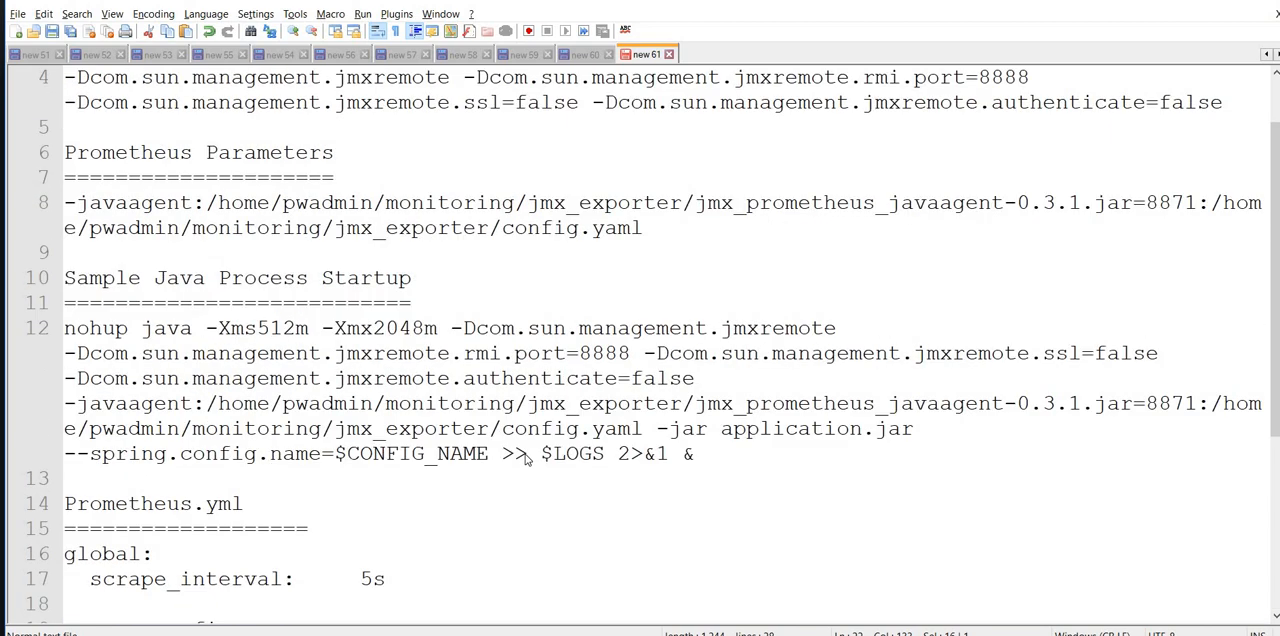
pyautogui.moveTo(1168, 420)
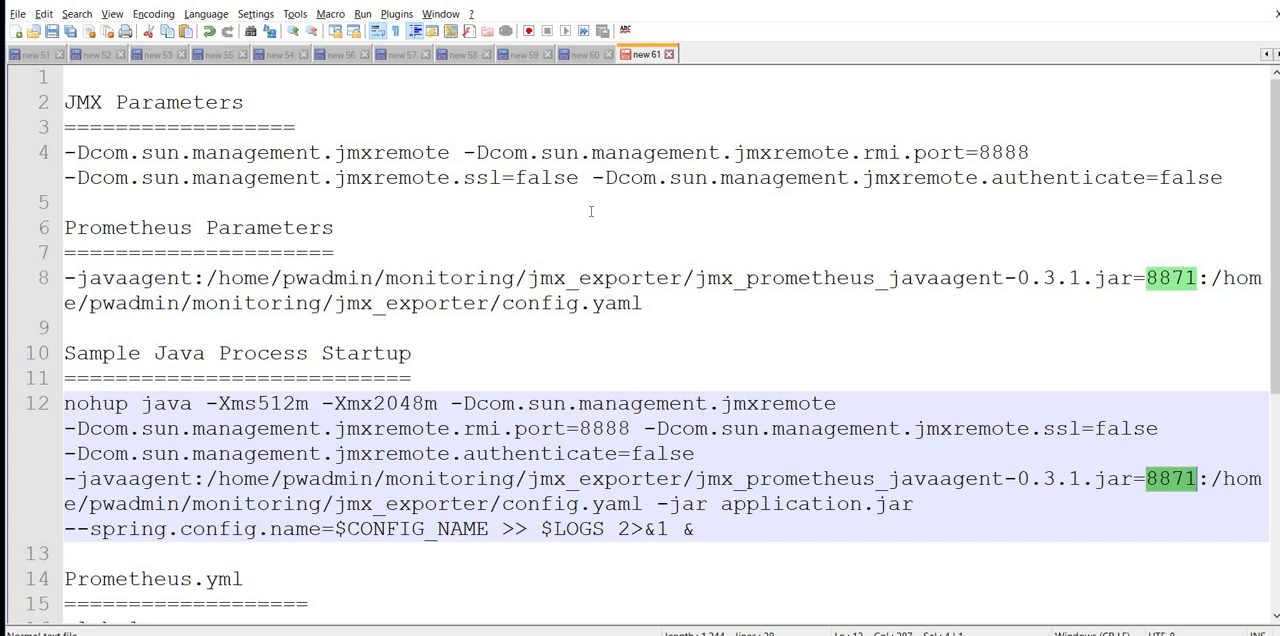
pyautogui.moveTo(376, 133)
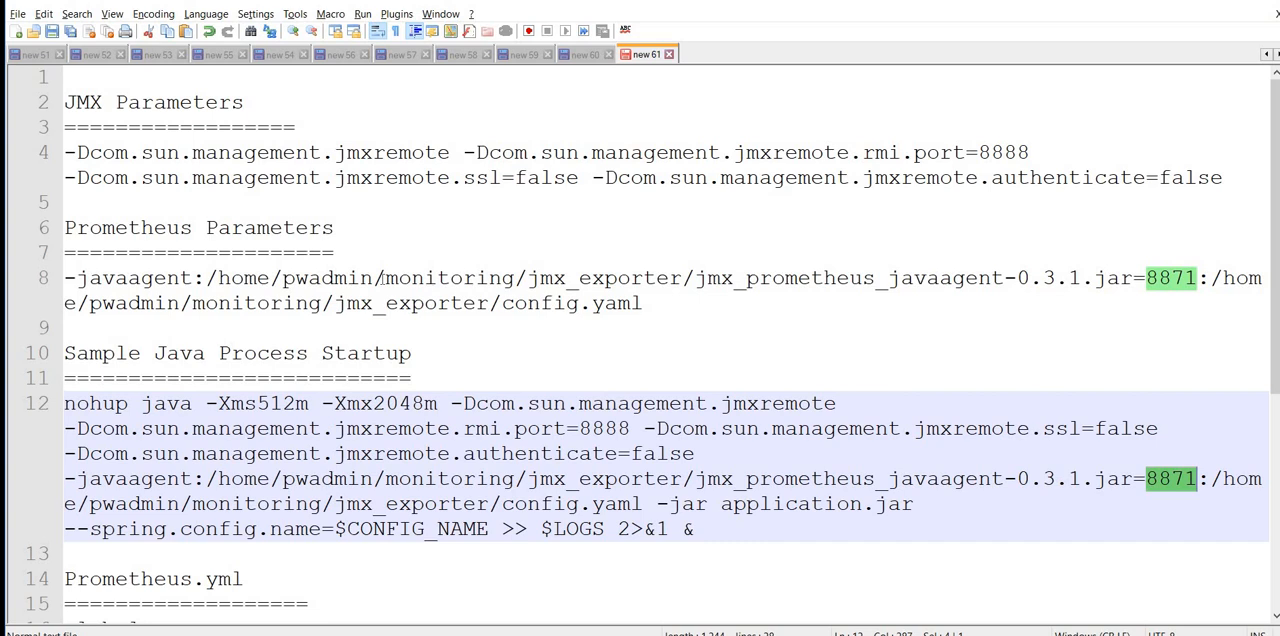
pyautogui.moveTo(291, 303)
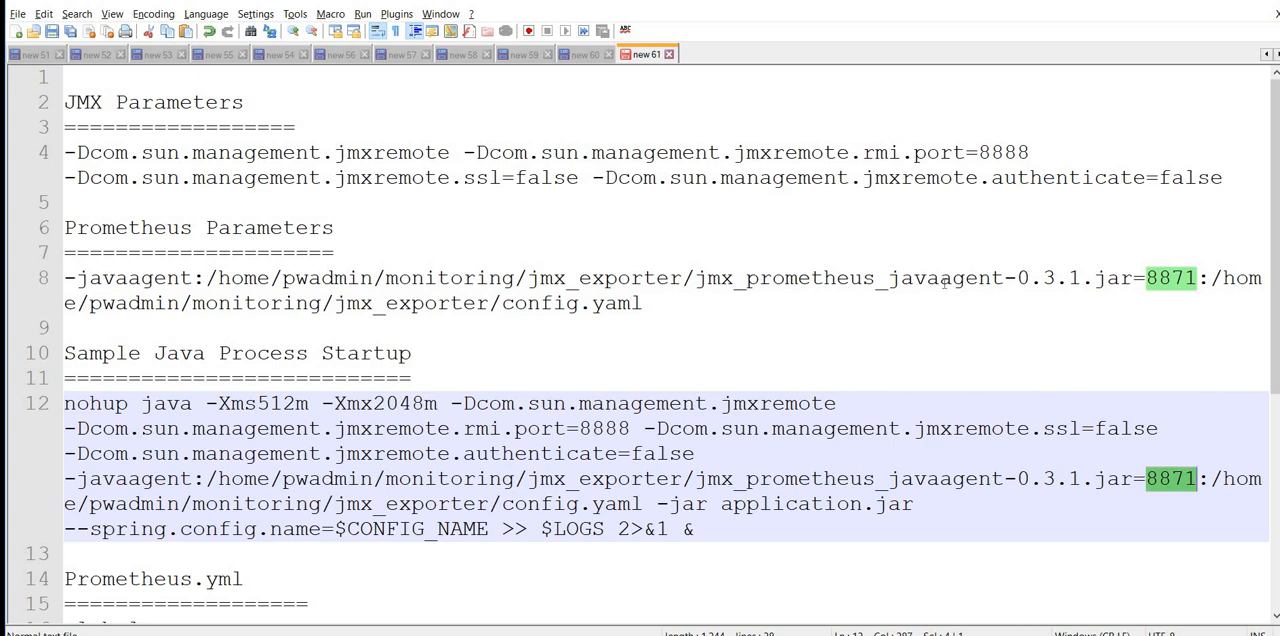
pyautogui.doubleClick(850, 277)
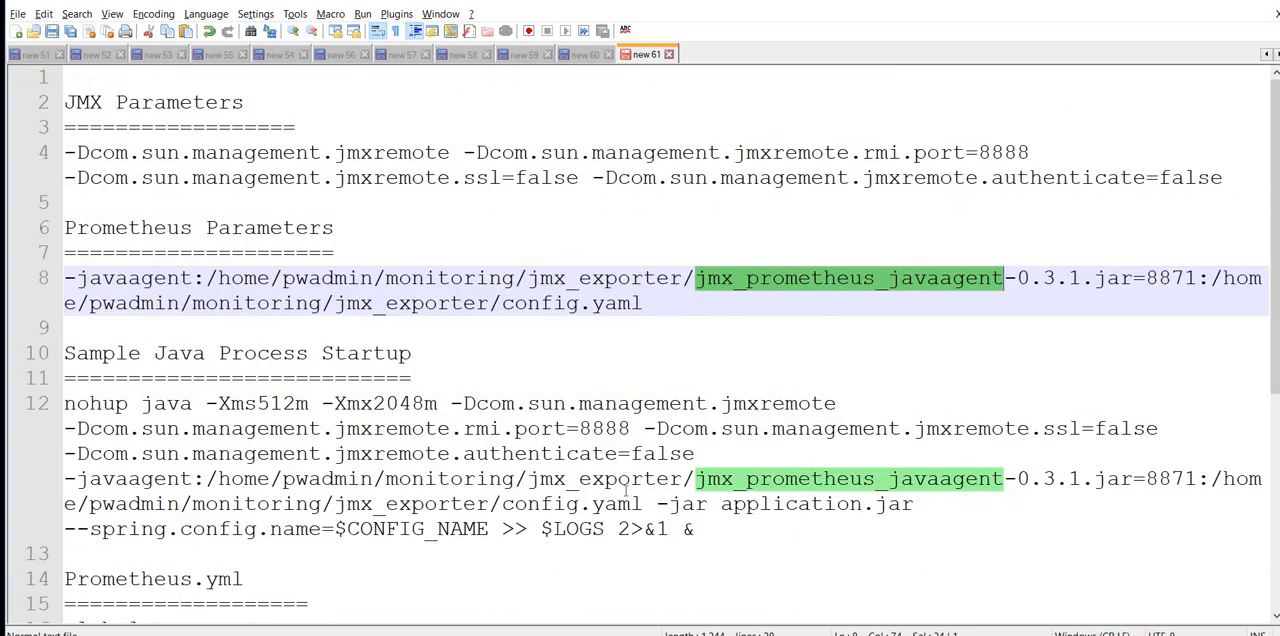
pyautogui.scroll(-3)
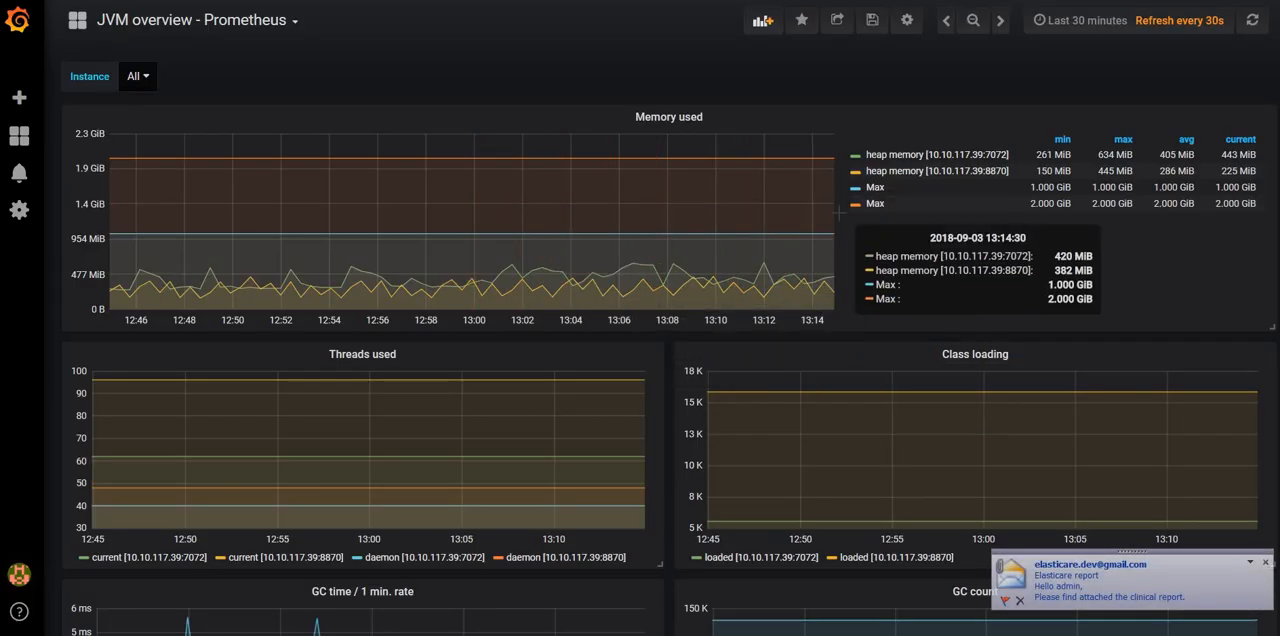
# Step: Scroll down through the Grafana JVM overview dashboard graphs
pyautogui.scroll(-3)
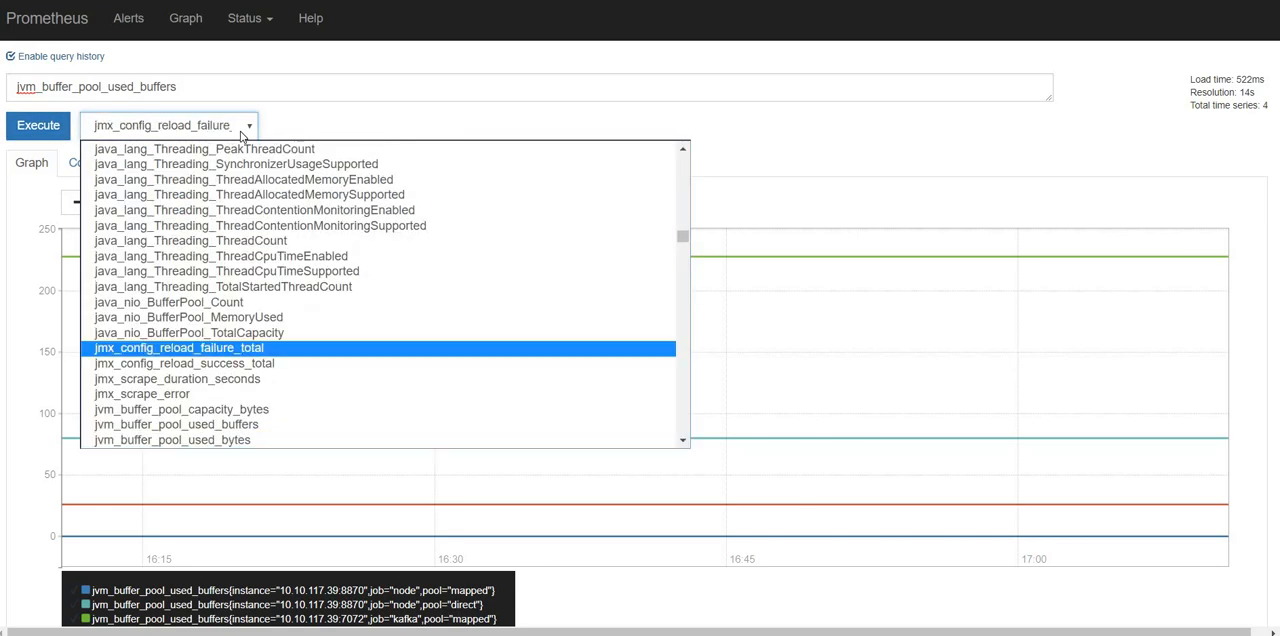
# Step: Browse the metric-name list, picking jvm_threads_peak and then jvm_threads_current
pyautogui.click(176, 424)
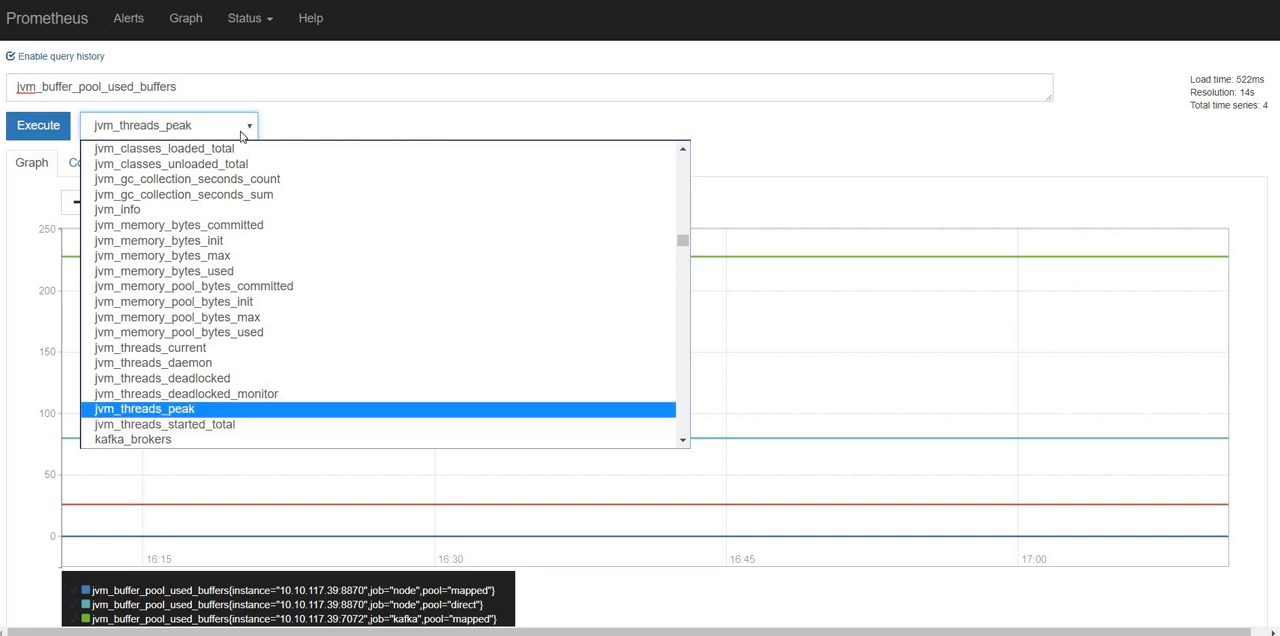
pyautogui.click(150, 347)
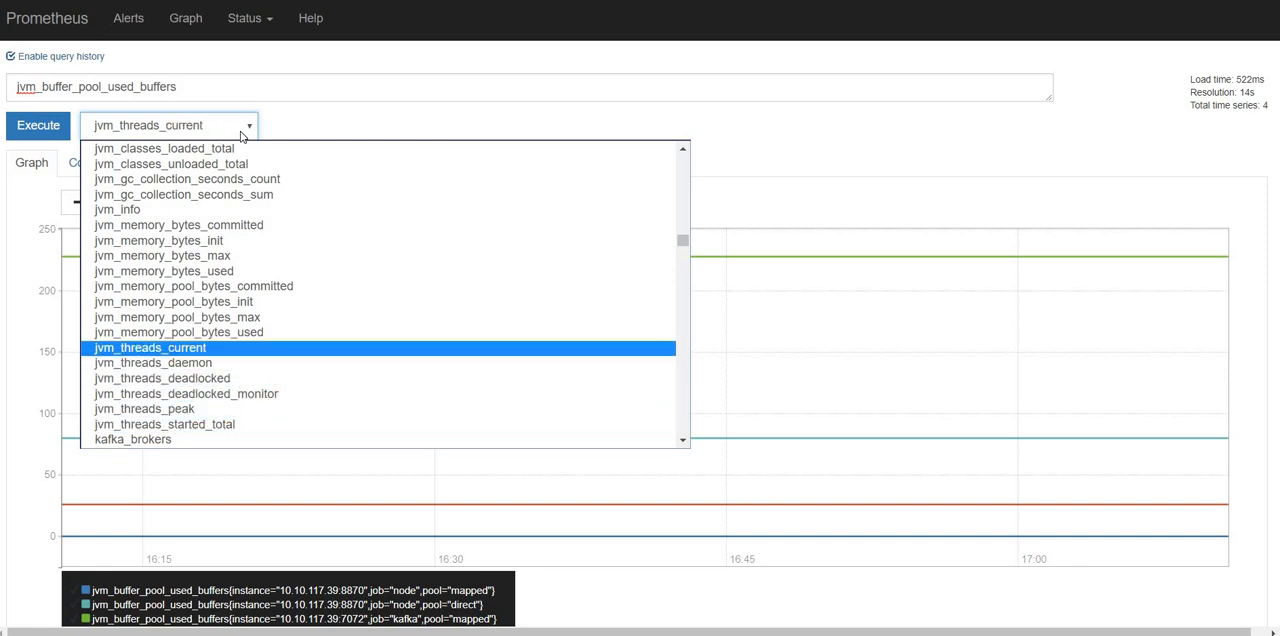
pyautogui.click(193, 286)
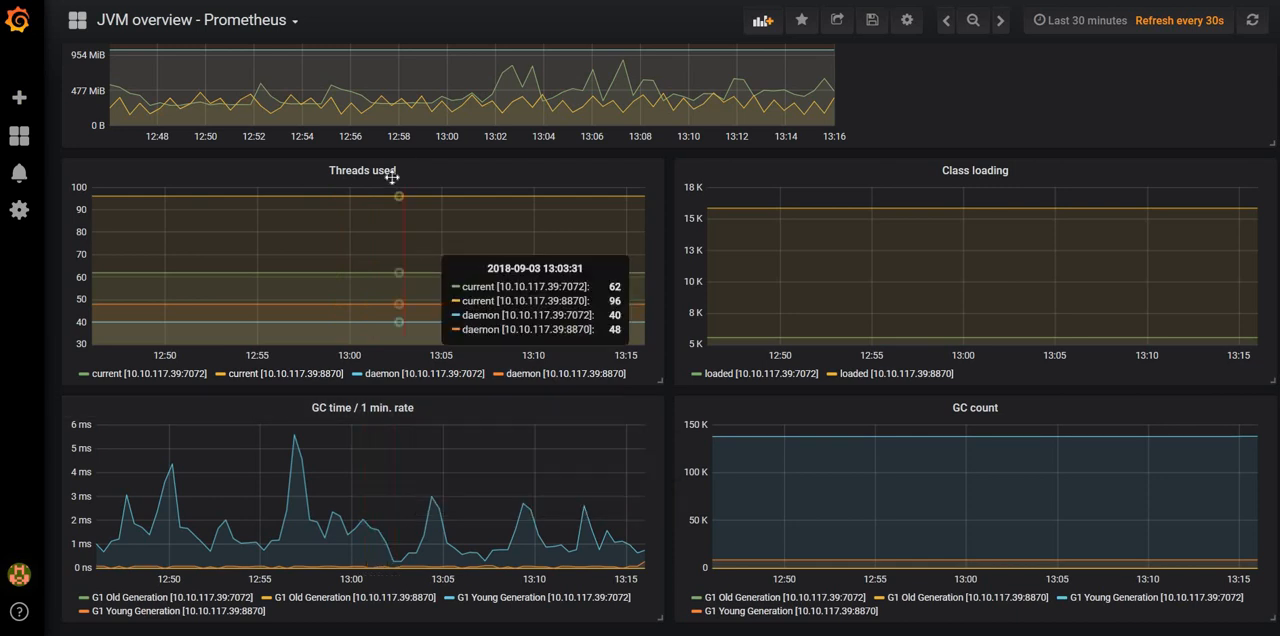
pyautogui.moveTo(745, 178)
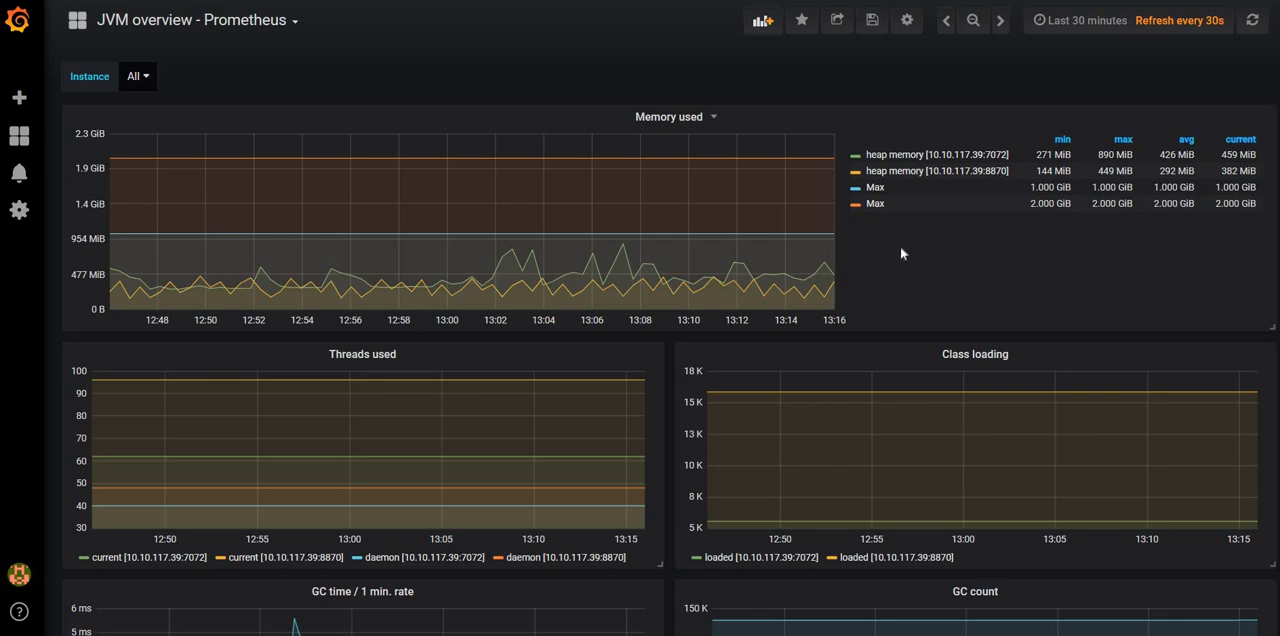
# Step: Scroll the JVM overview dashboard down to the Threads used and GC panels
pyautogui.scroll(-3)
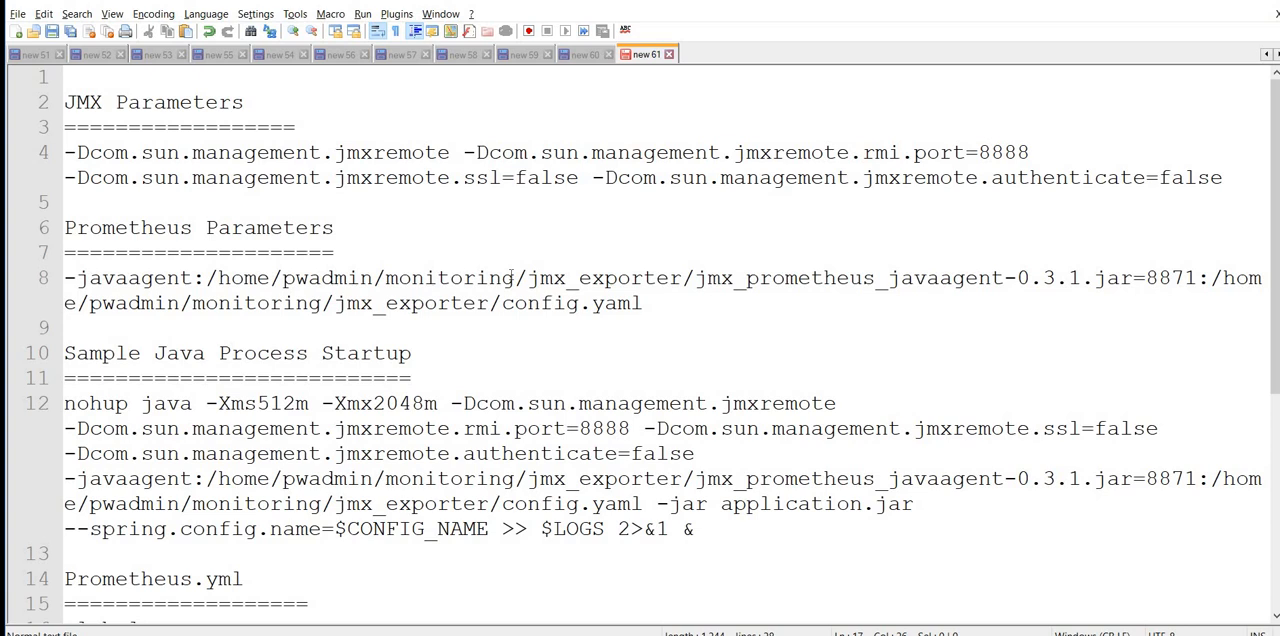
pyautogui.moveTo(460, 115)
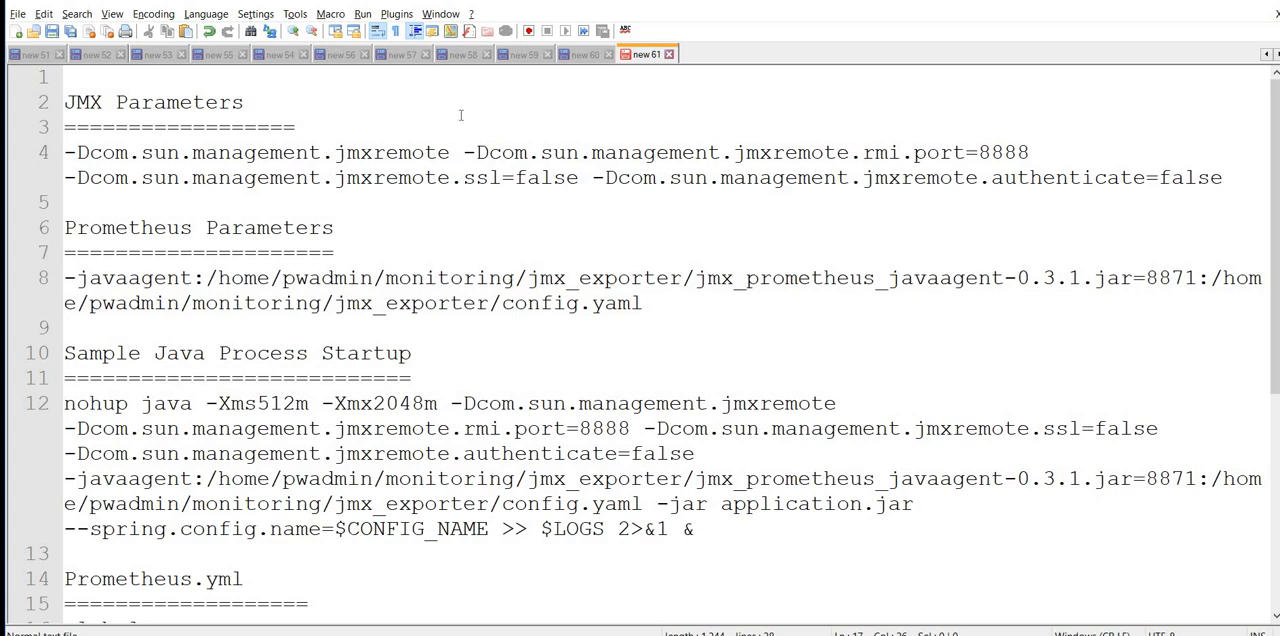